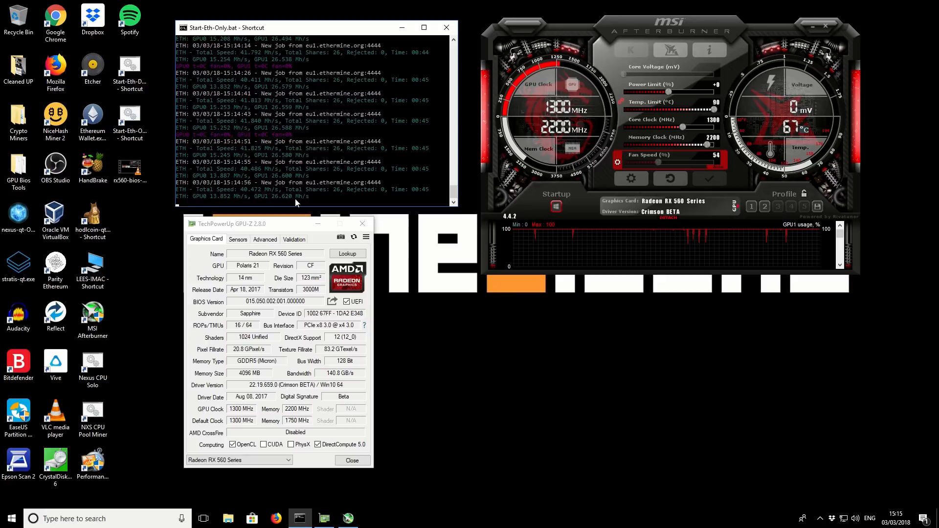
mouse_move(271, 201)
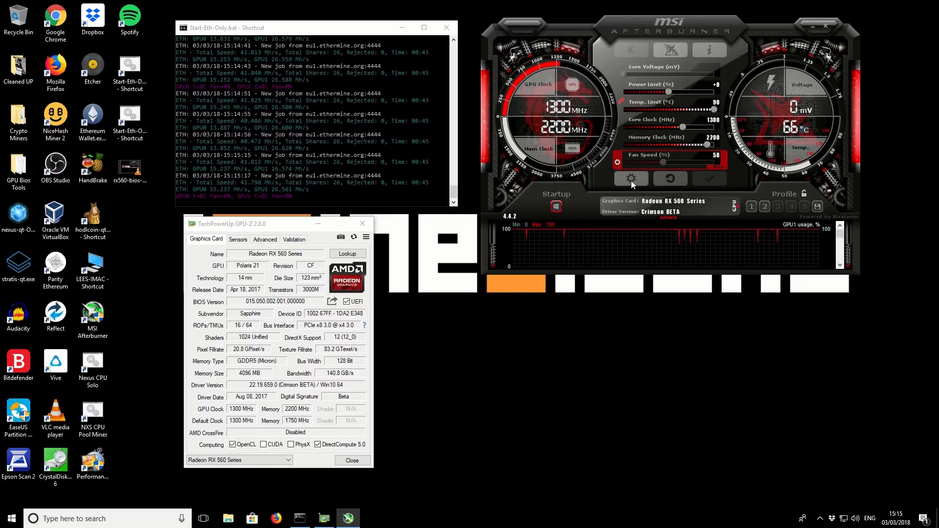
Enable 'Extend official overclocking limits' for AMD cards in Afterburner's General properties
left_click(631, 178)
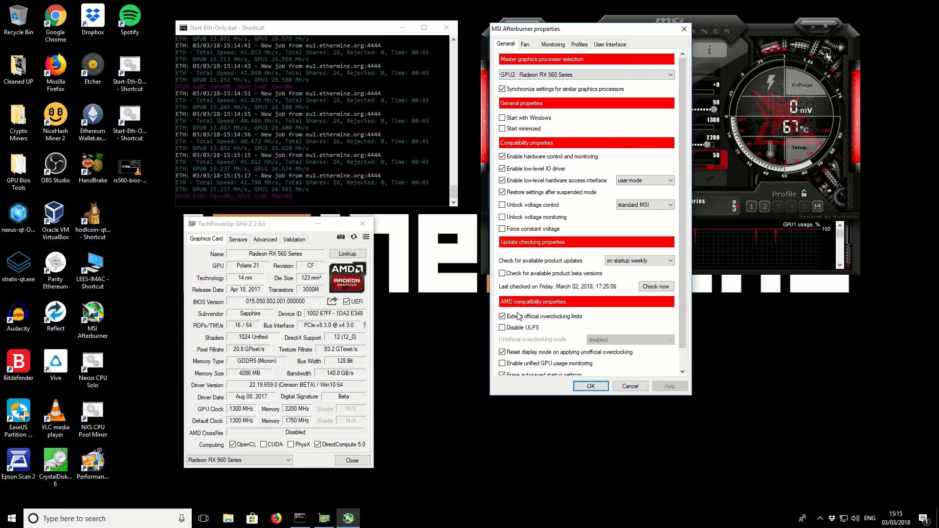
left_click(502, 316)
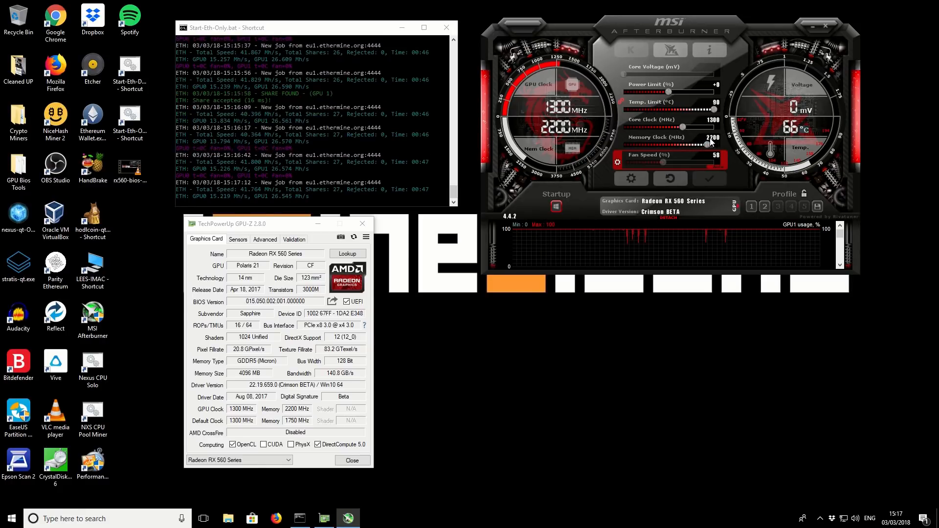
mouse_move(710, 141)
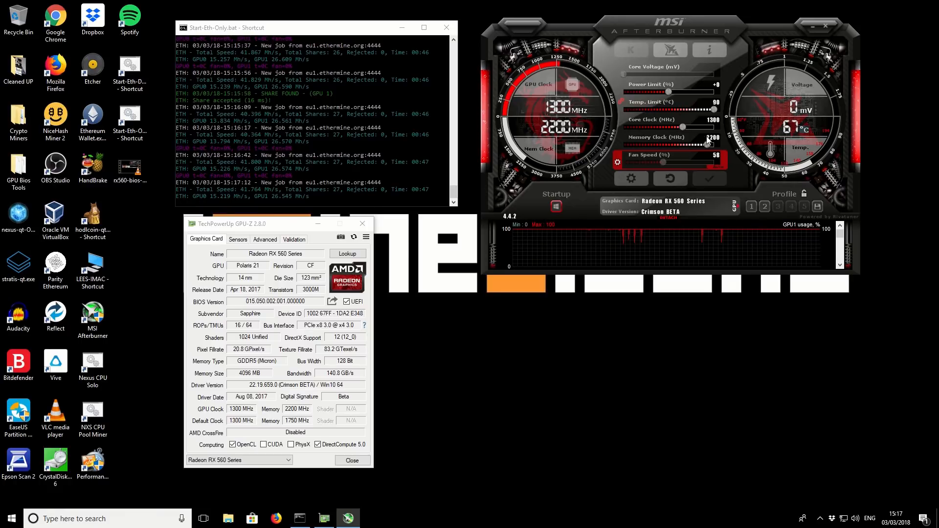
mouse_move(707, 142)
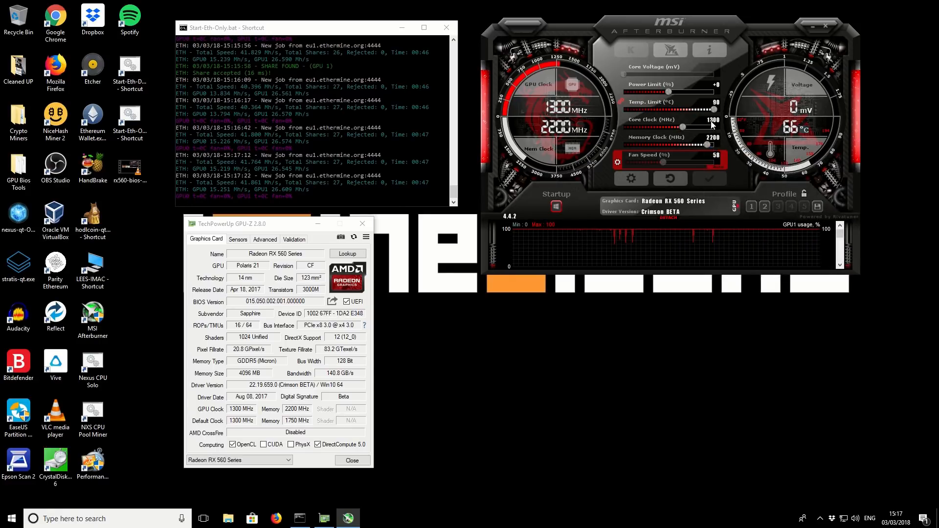
mouse_move(711, 123)
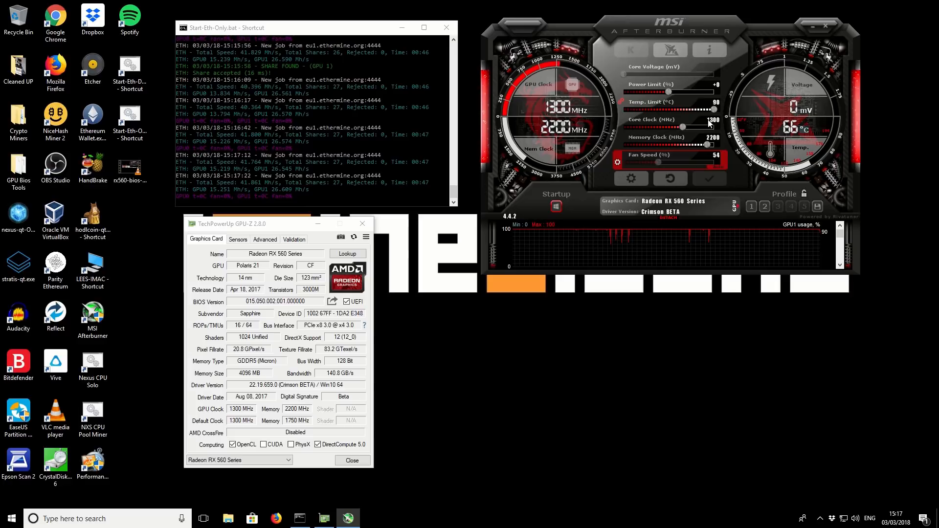
mouse_move(714, 123)
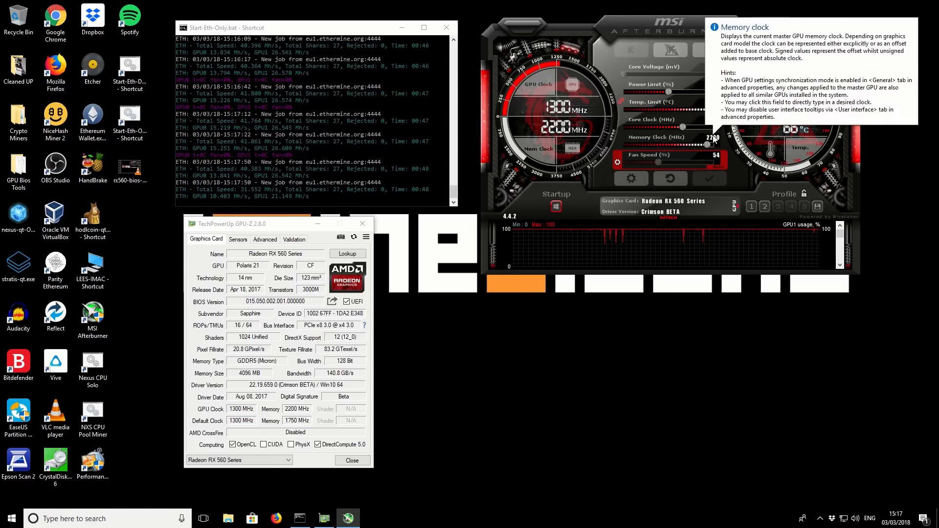
mouse_move(823, 130)
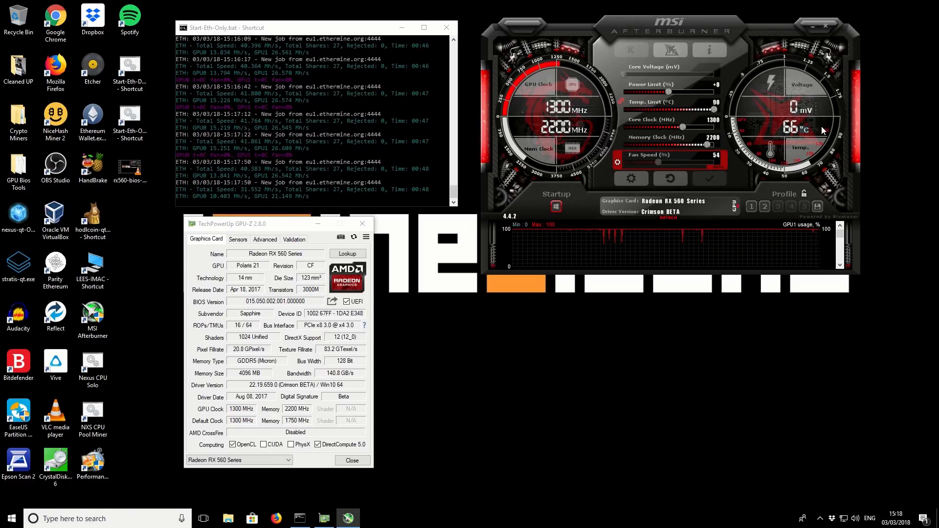
mouse_move(747, 175)
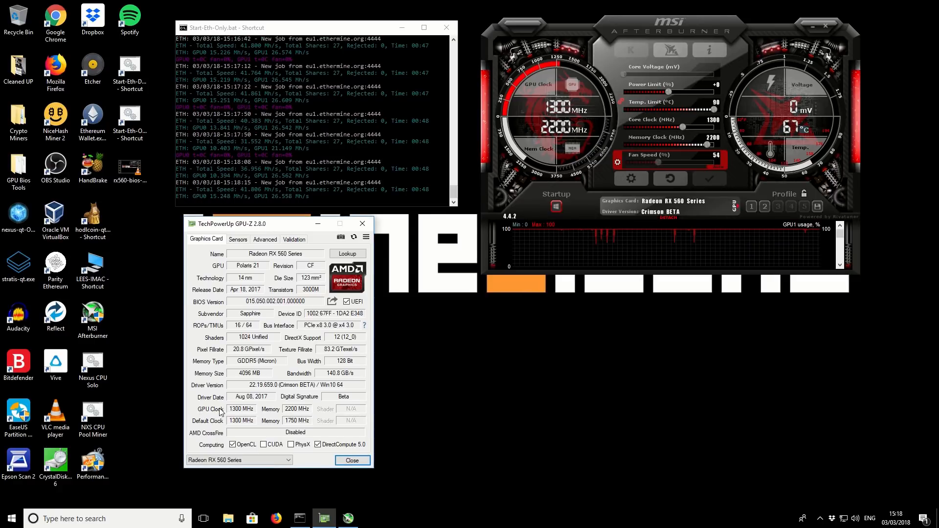
mouse_move(242, 409)
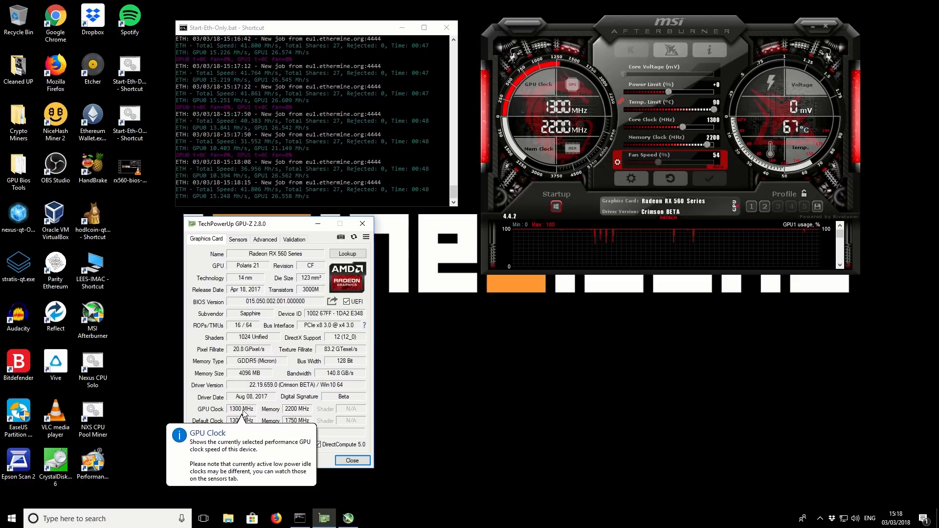
mouse_move(294, 409)
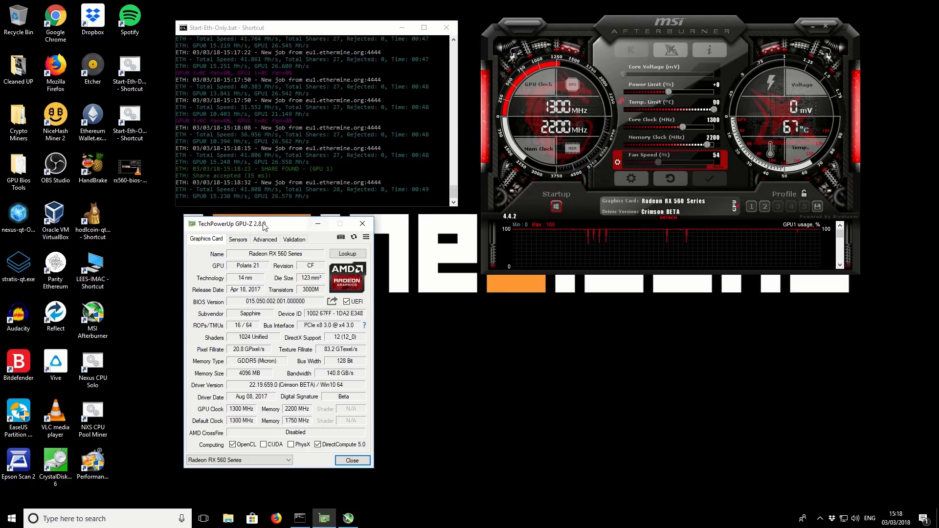
mouse_move(251, 365)
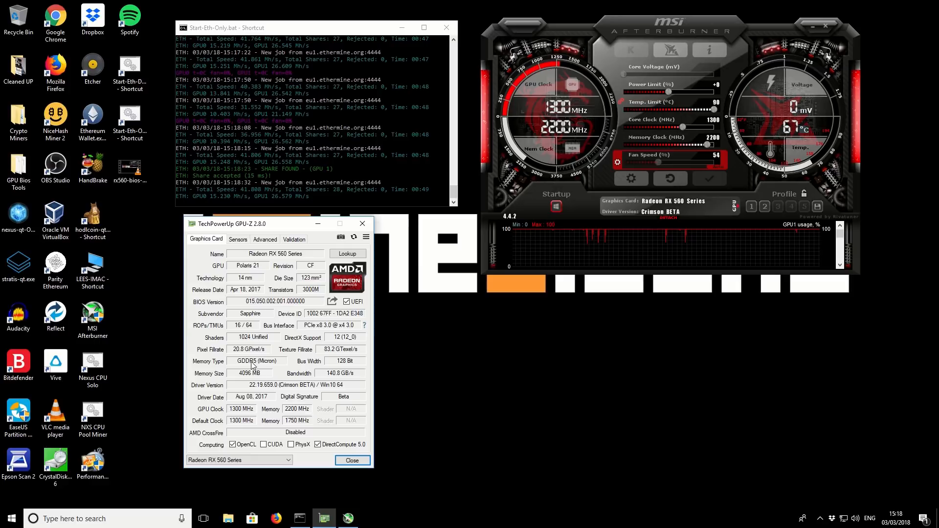
mouse_move(257, 364)
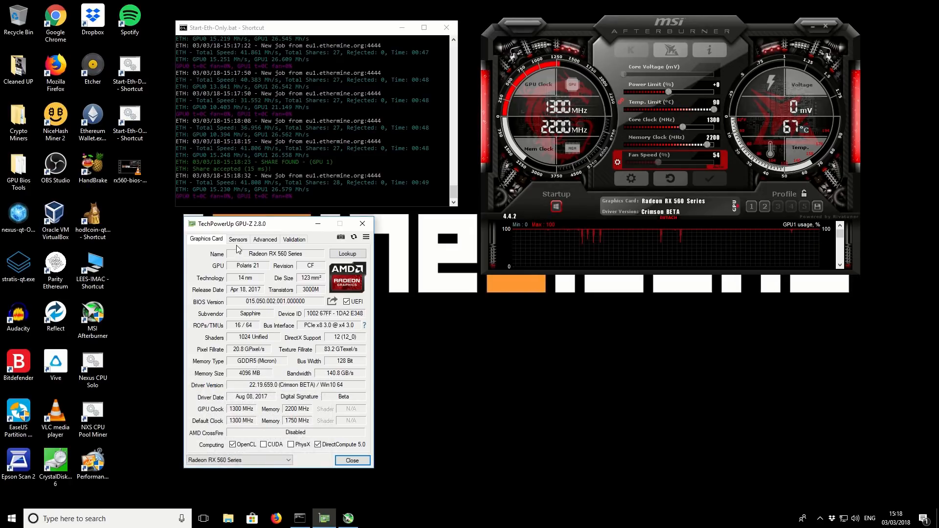
left_click(238, 238)
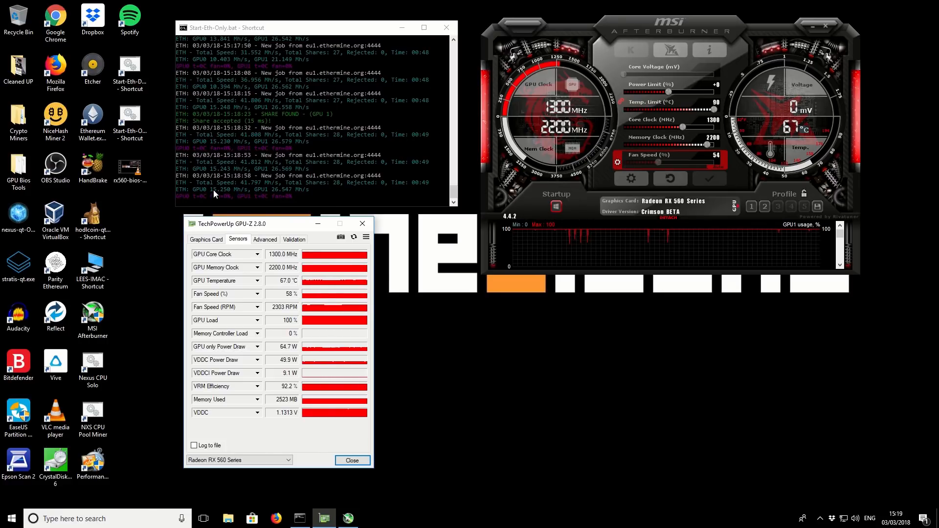
mouse_move(383, 343)
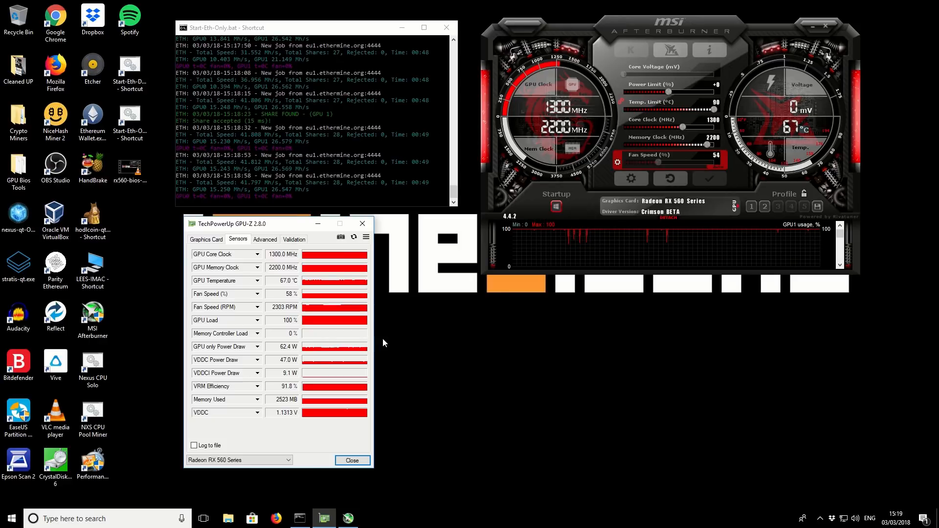
mouse_move(408, 346)
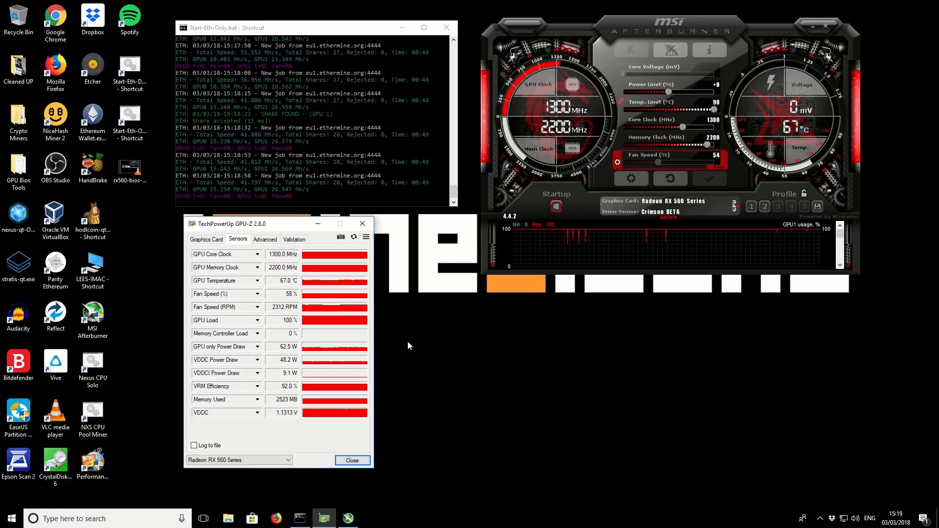